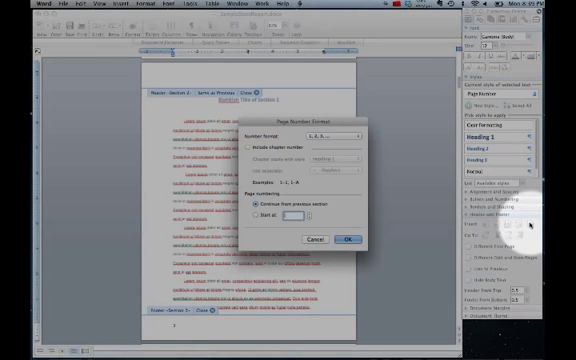
- Set section 2's page numbering to start at 1 in Page Number Format and confirm
left_click(258, 214)
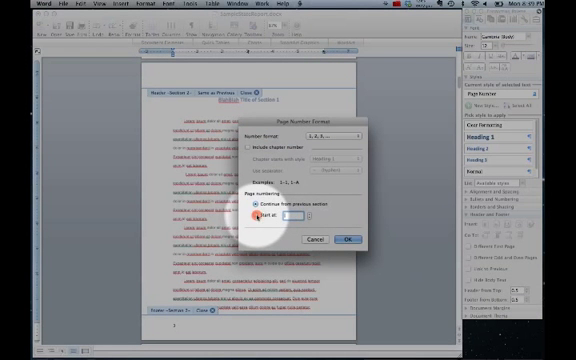
left_click(264, 212)
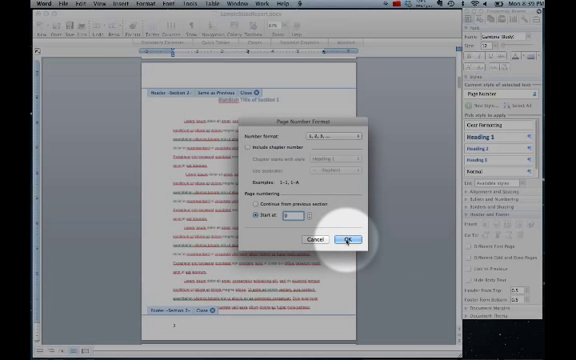
left_click(347, 240)
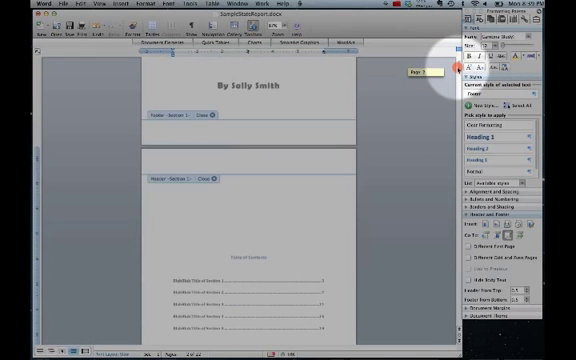
scroll("down", 3)
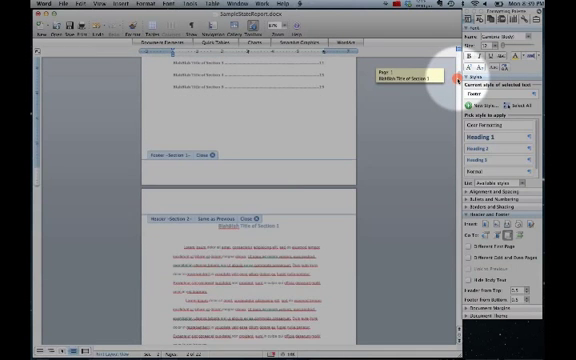
scroll("down", 3)
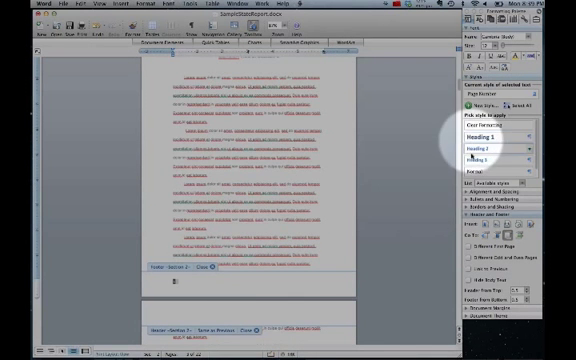
left_click(490, 190)
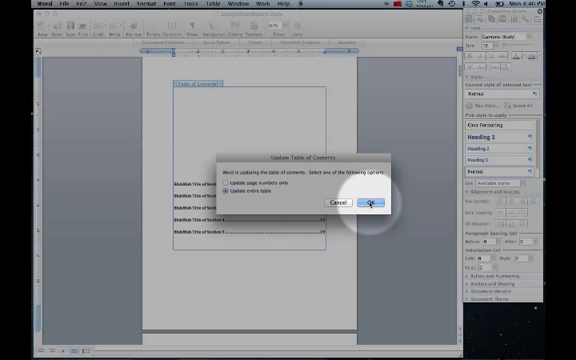
- Confirm updating the entire table of contents with the restarted page numbers
left_click(401, 202)
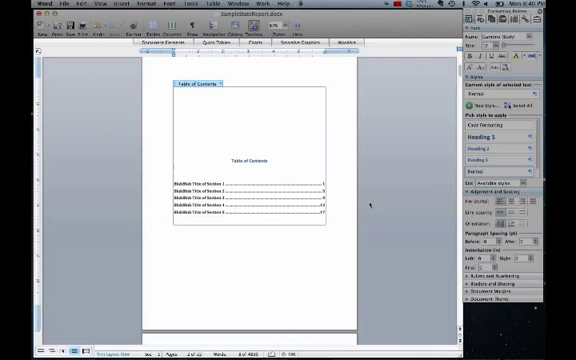